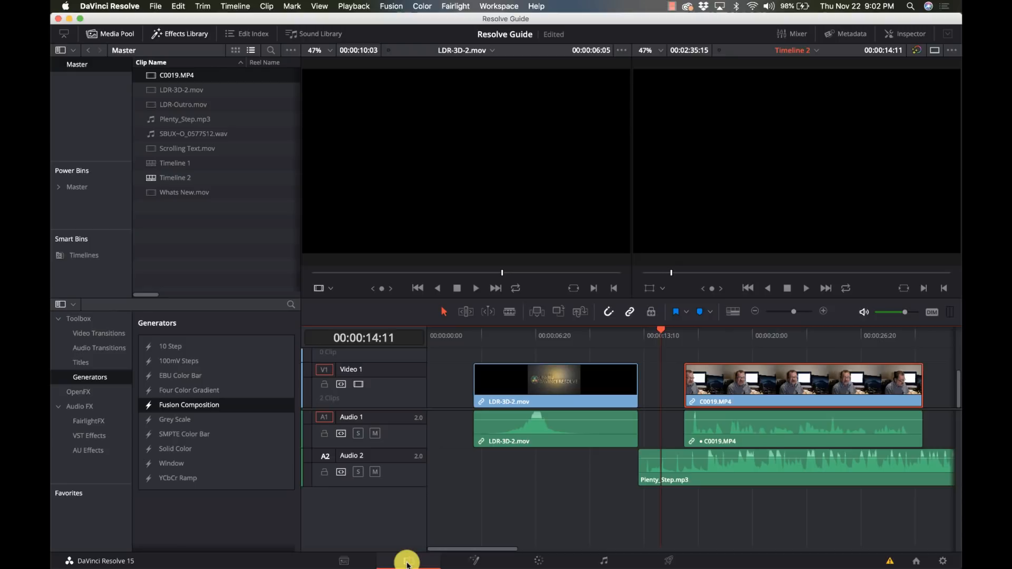
Step: Select the Plenty_Step.mp3 music clip on the timeline
{"action": "left_click", "coordinate": [805, 288]}
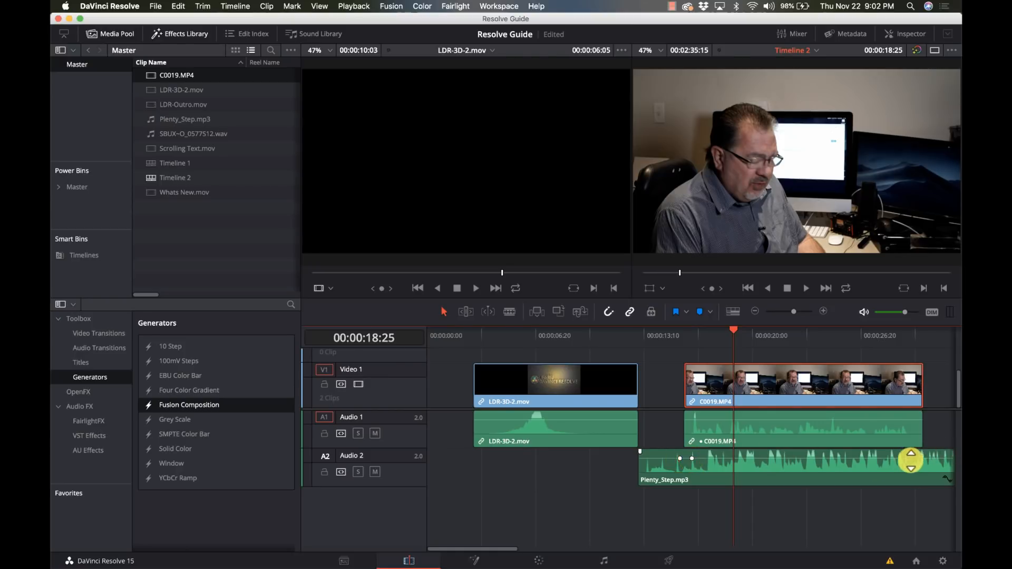
{"action": "left_click", "coordinate": [927, 462]}
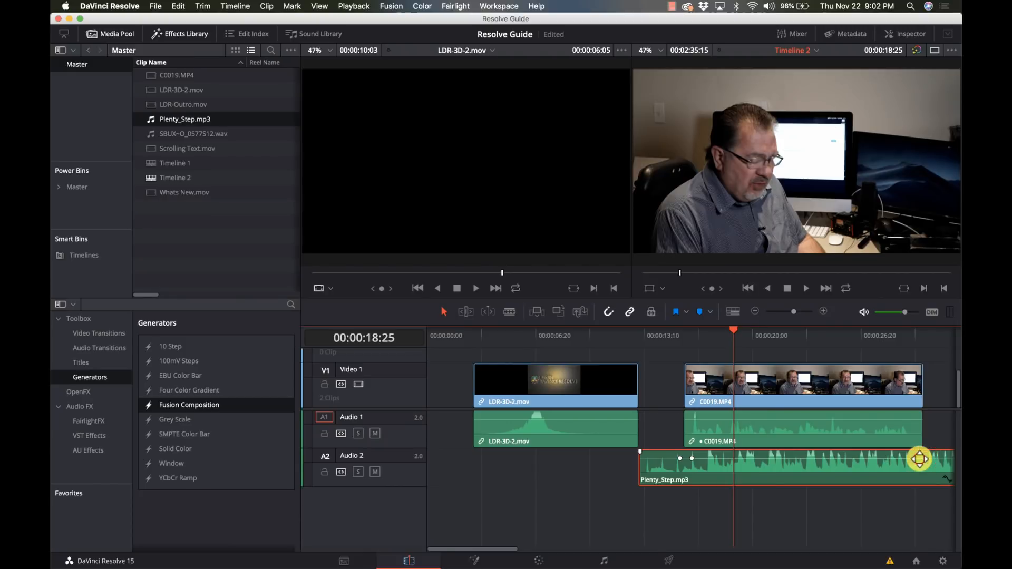
{"action": "left_click_drag", "start_coordinate": [919, 458], "coordinate": [911, 465]}
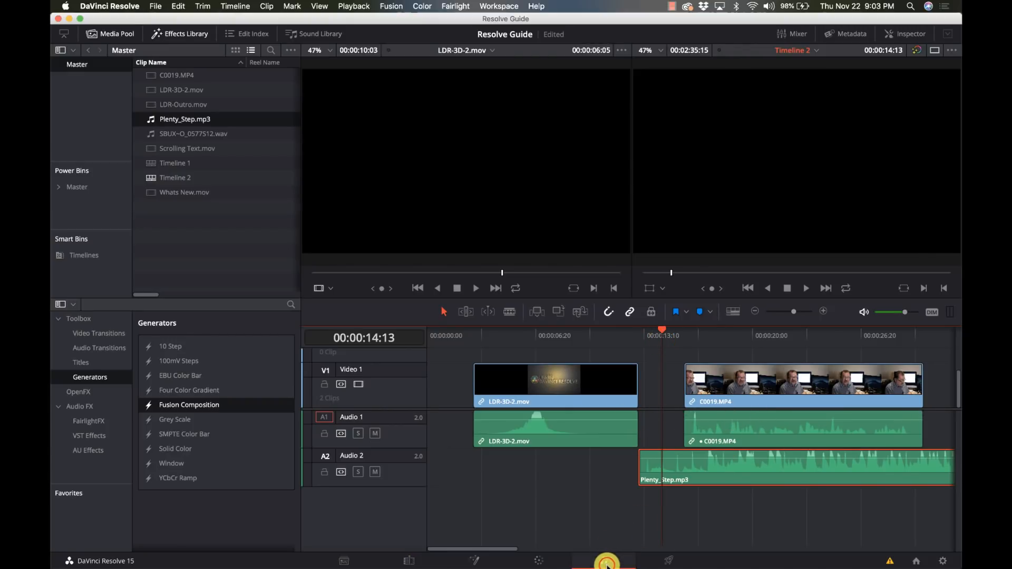
Step: On the Fairlight page, switch the Audio 2 compressor from Send to Listen
{"action": "left_click", "coordinate": [604, 560]}
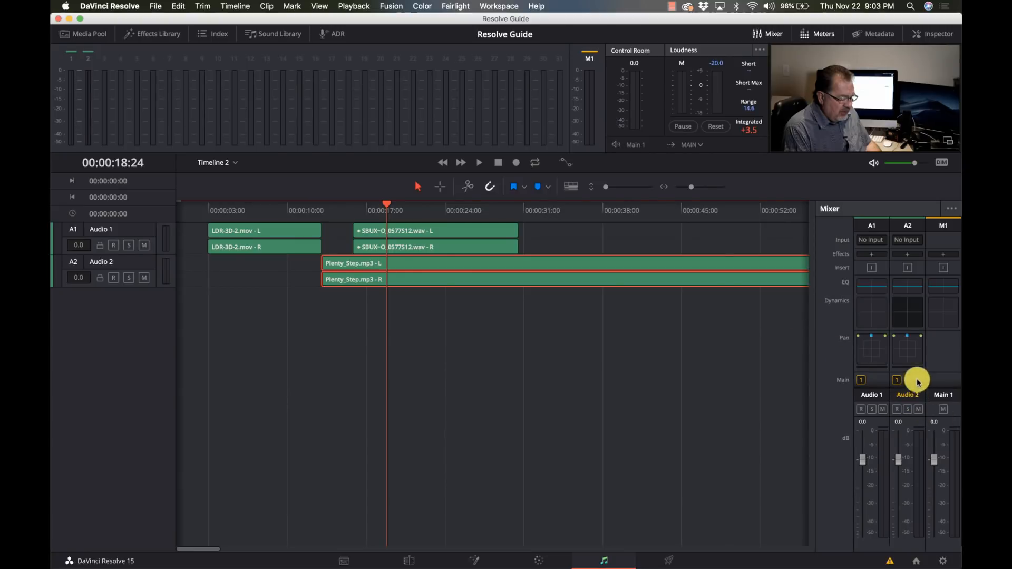
{"action": "mouse_move", "coordinate": [916, 320]}
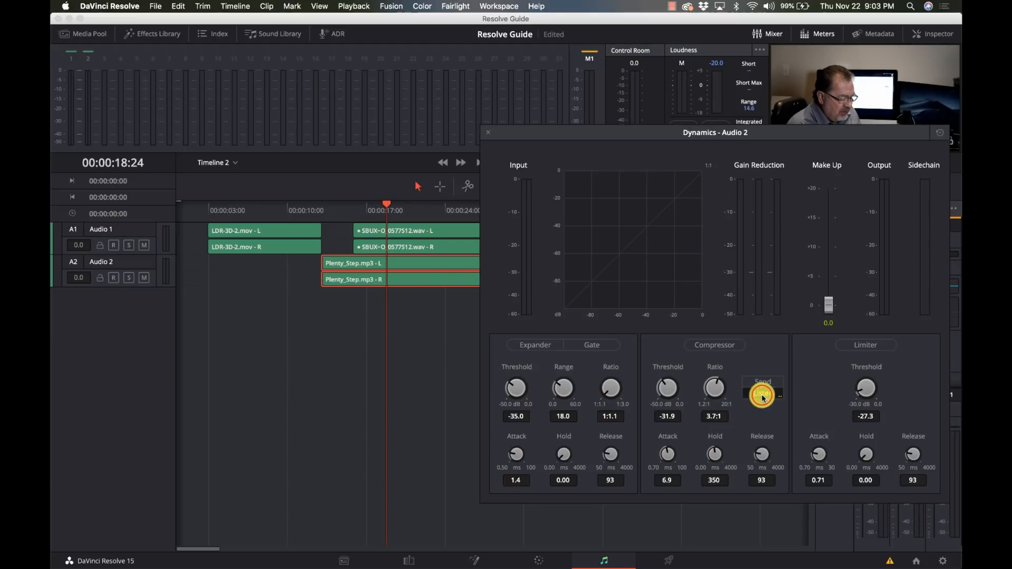
{"action": "left_click", "coordinate": [762, 394]}
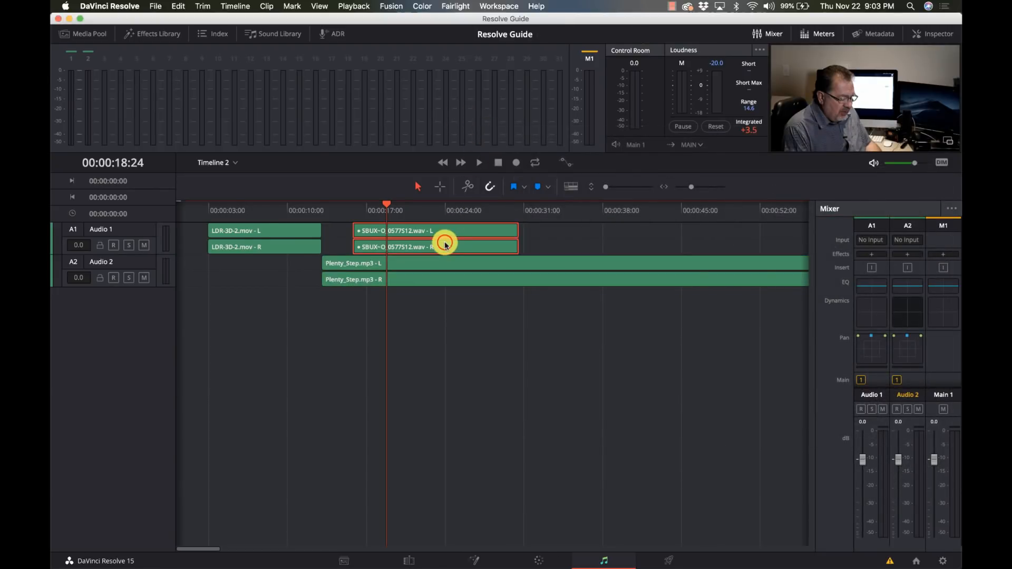
{"action": "mouse_move", "coordinate": [874, 334]}
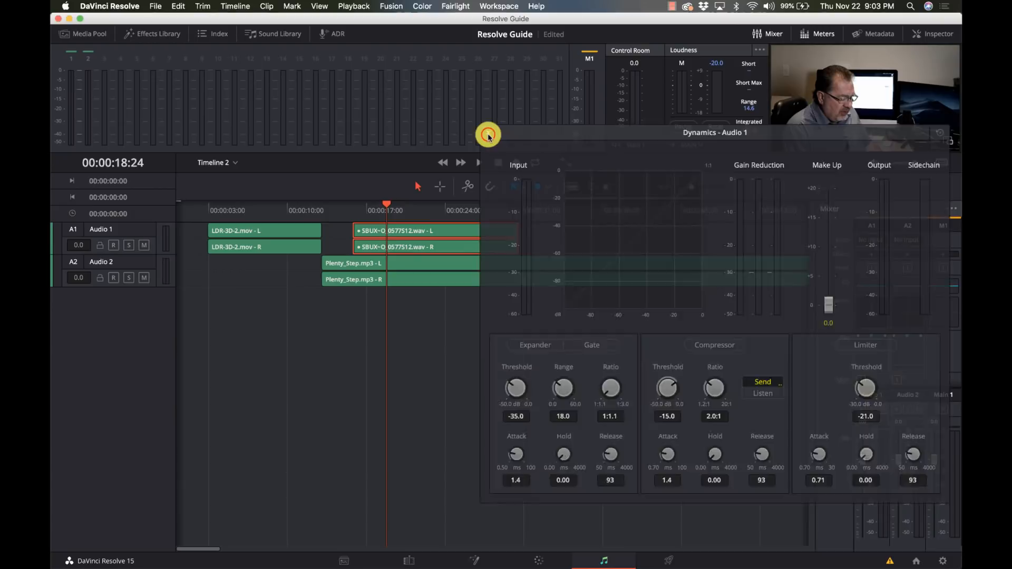
{"action": "left_click", "coordinate": [487, 135]}
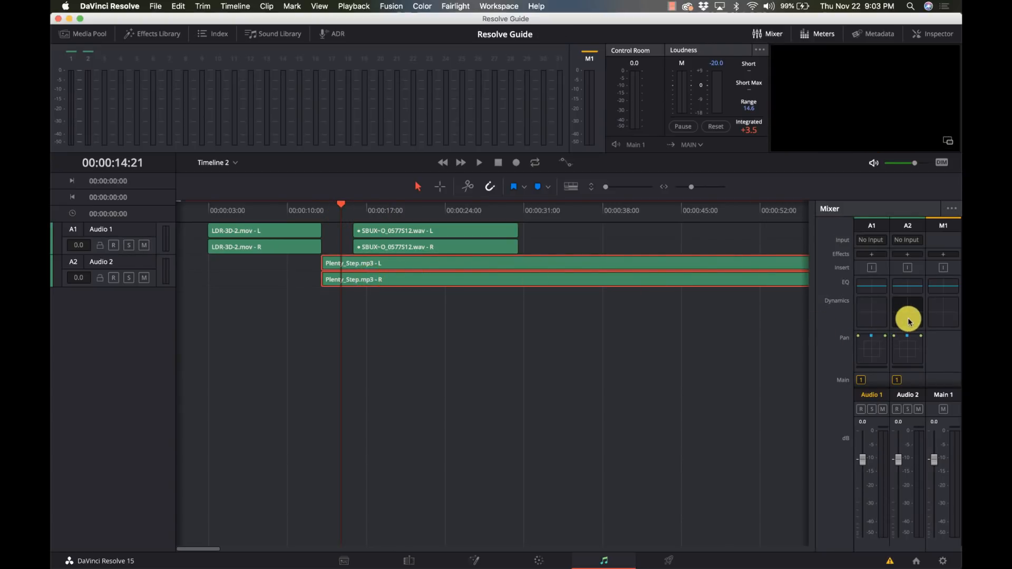
Step: Enable the Audio 2 music compressor with hold at 4000 ms, playhead near 14 s
{"action": "left_click", "coordinate": [907, 319]}
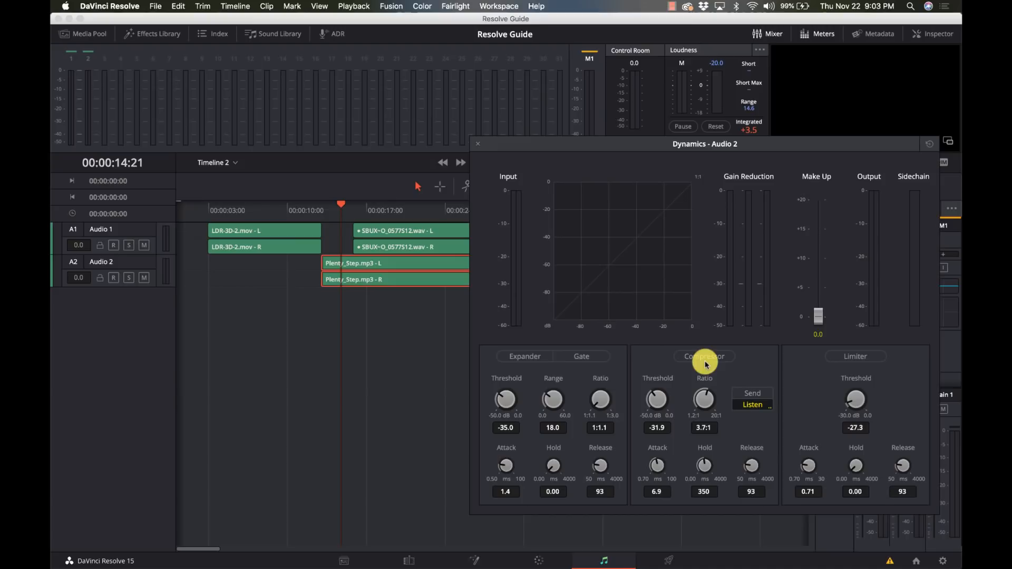
{"action": "left_click", "coordinate": [704, 356]}
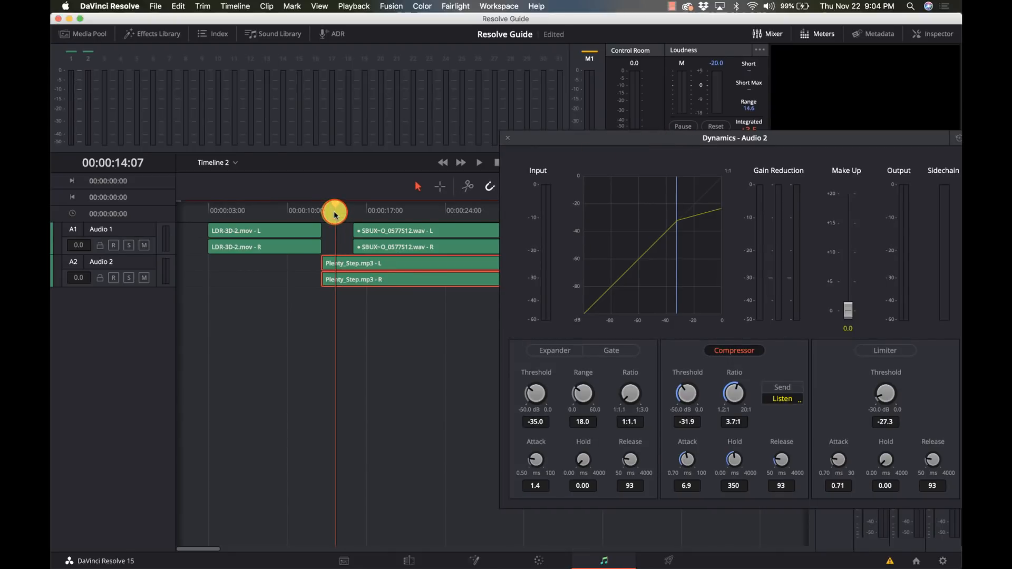
{"action": "left_click", "coordinate": [478, 163]}
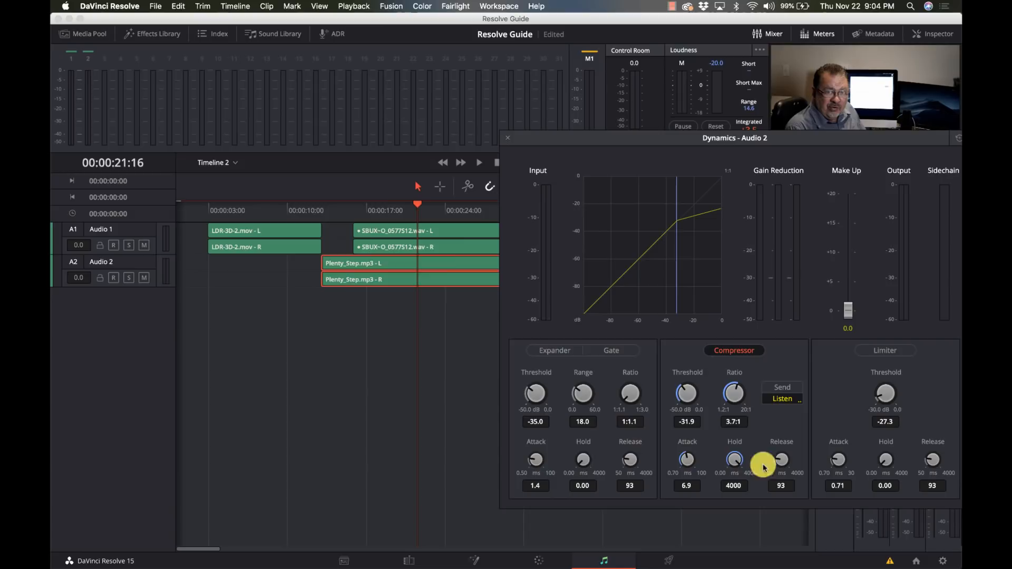
Step: Set the music compressor threshold to -22.6 dB and attack to 100 ms during playback
{"action": "left_click", "coordinate": [334, 210]}
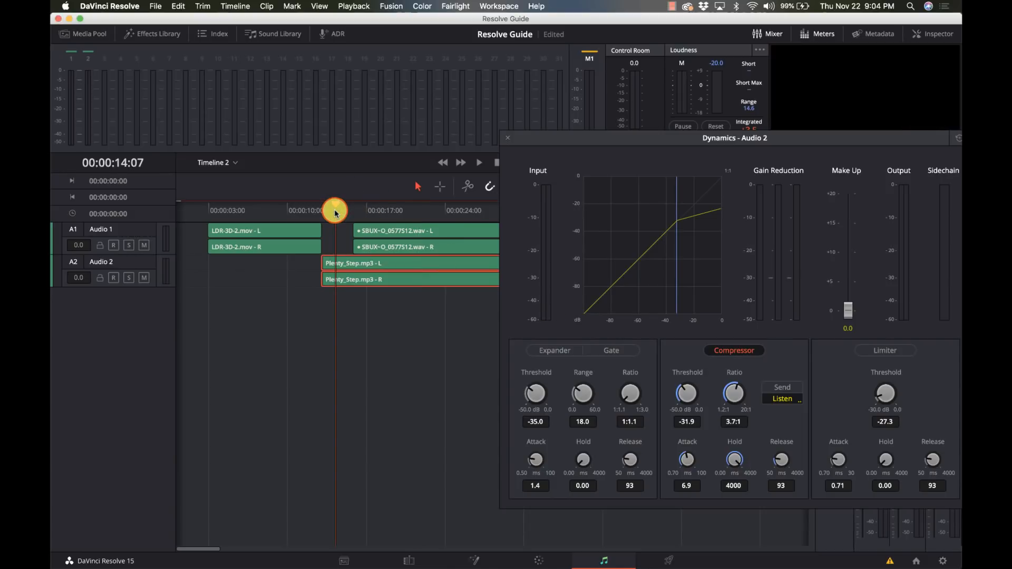
{"action": "left_click", "coordinate": [477, 162]}
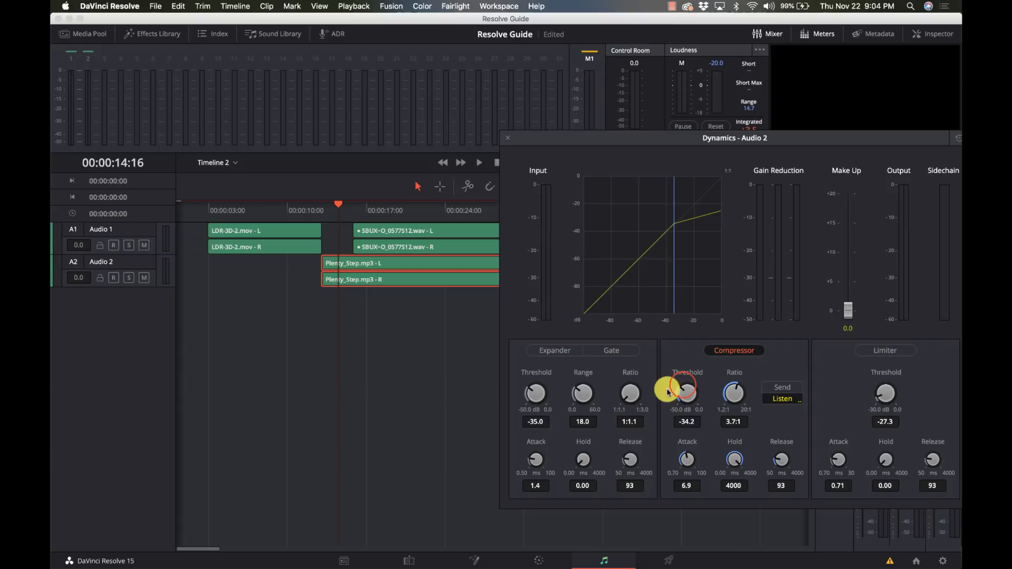
{"action": "left_click_drag", "start_coordinate": [687, 394], "coordinate": [687, 378]}
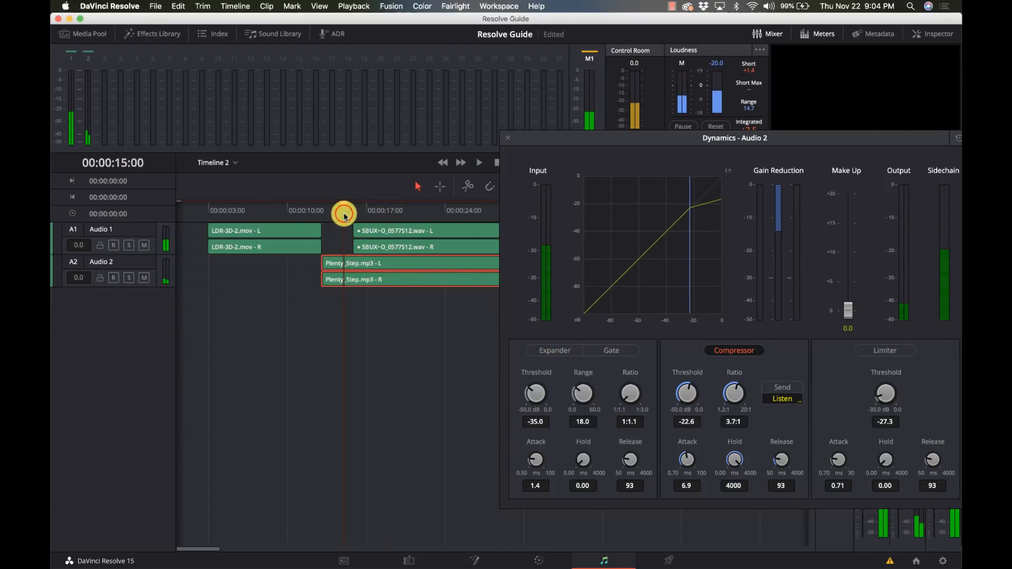
{"action": "left_click", "coordinate": [480, 161]}
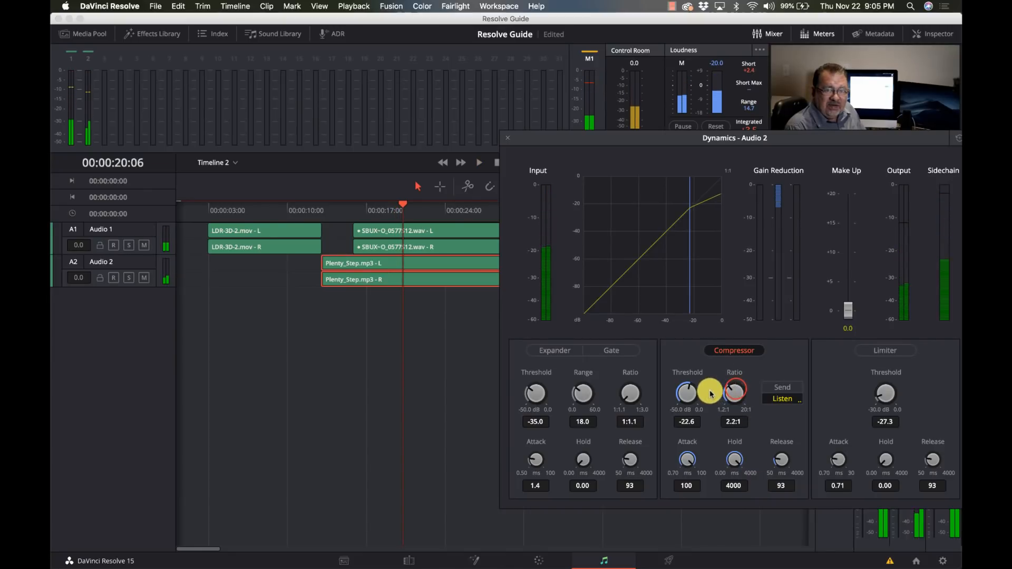
Step: Set the music compressor ratio to 7.5:1 and threshold to about -33.3 dB
{"action": "left_click_drag", "start_coordinate": [734, 391], "coordinate": [734, 407]}
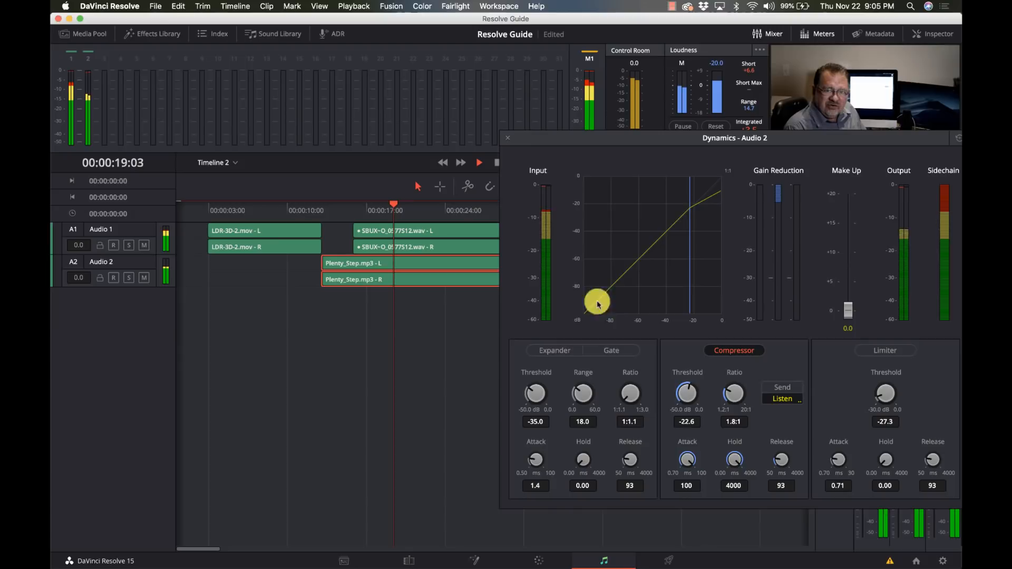
{"action": "left_click_drag", "start_coordinate": [732, 396], "coordinate": [736, 400]}
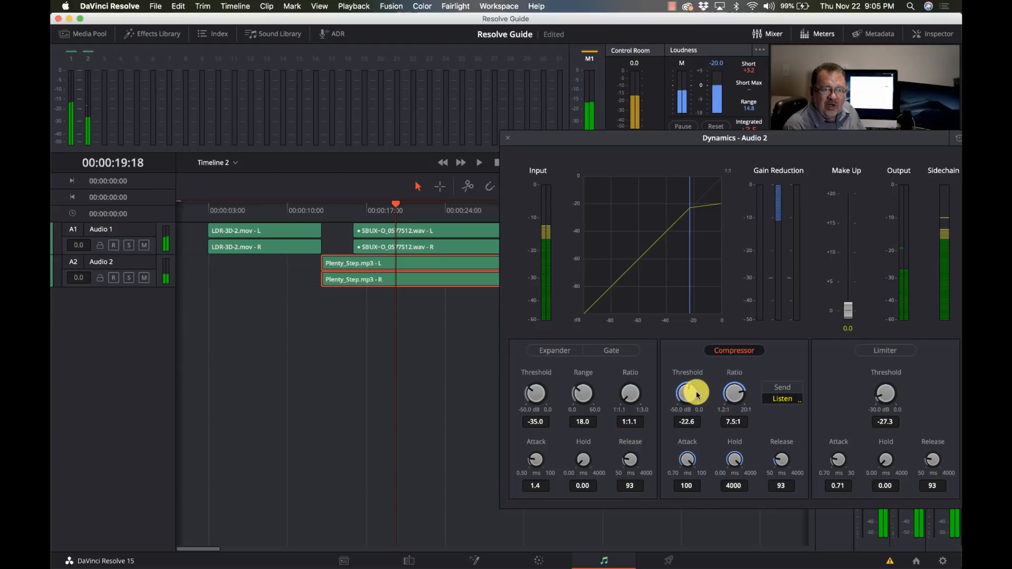
{"action": "left_click_drag", "start_coordinate": [687, 394], "coordinate": [686, 403]}
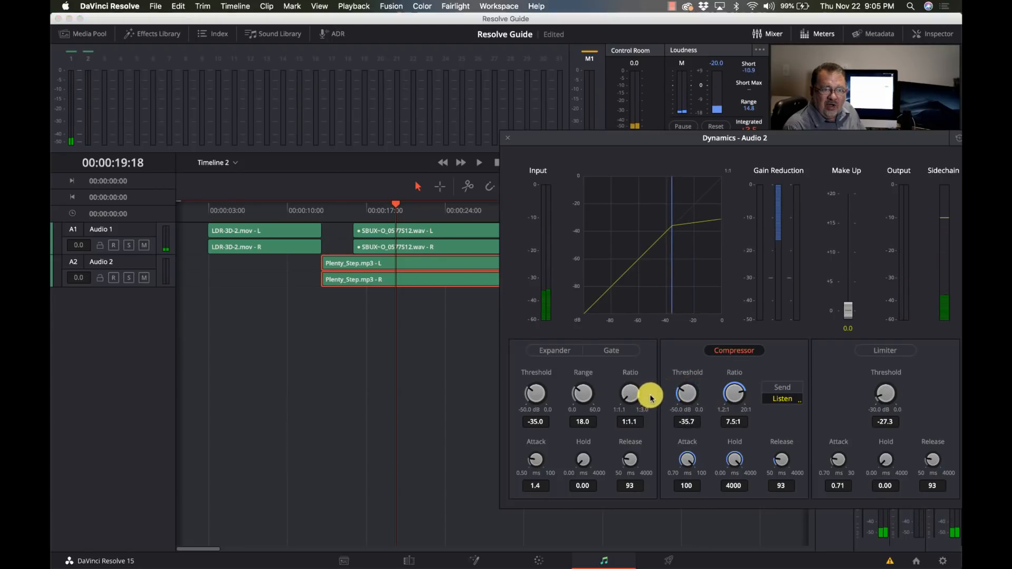
{"action": "left_click_drag", "start_coordinate": [687, 393], "coordinate": [689, 387]}
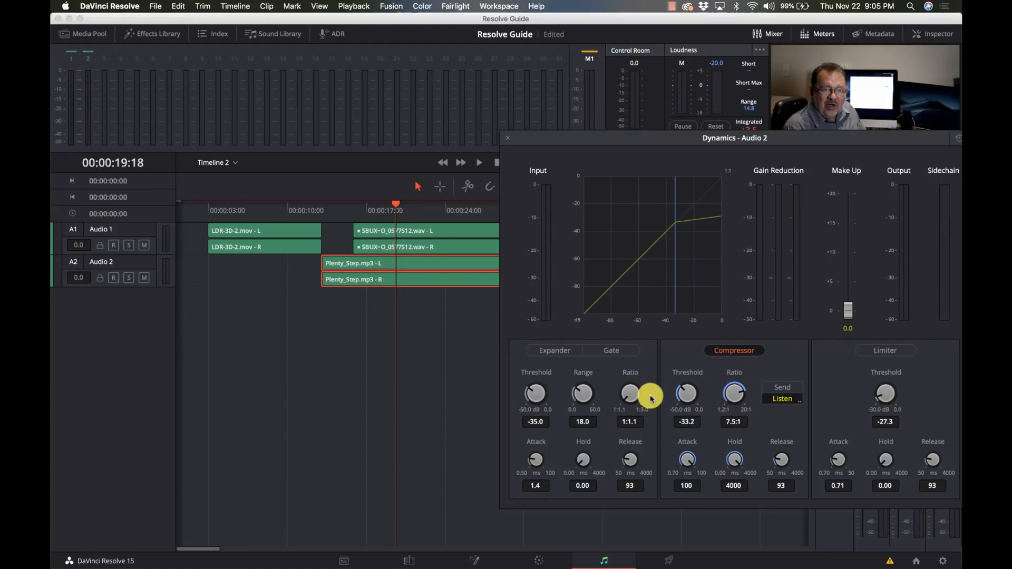
{"action": "left_click", "coordinate": [331, 210]}
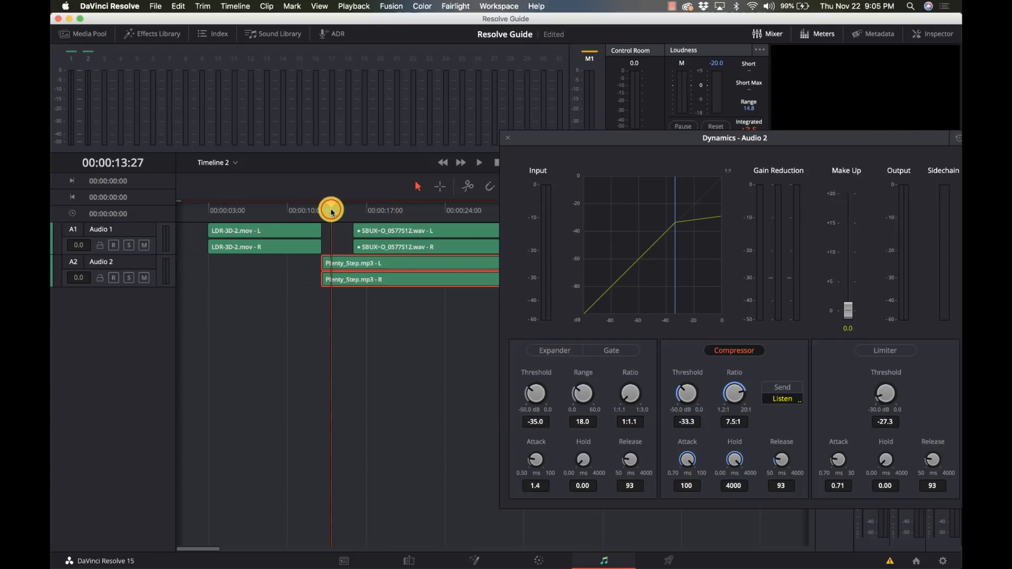
Step: Play back to check the ducking, then close the Dynamics - Audio 2 window
{"action": "left_click", "coordinate": [479, 163]}
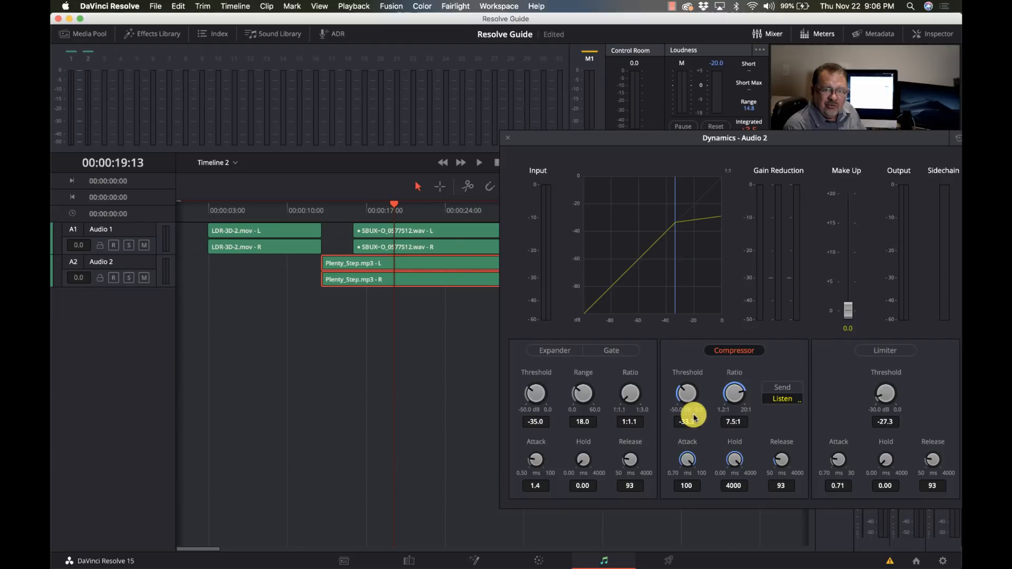
{"action": "left_click_drag", "start_coordinate": [687, 394], "coordinate": [687, 387]}
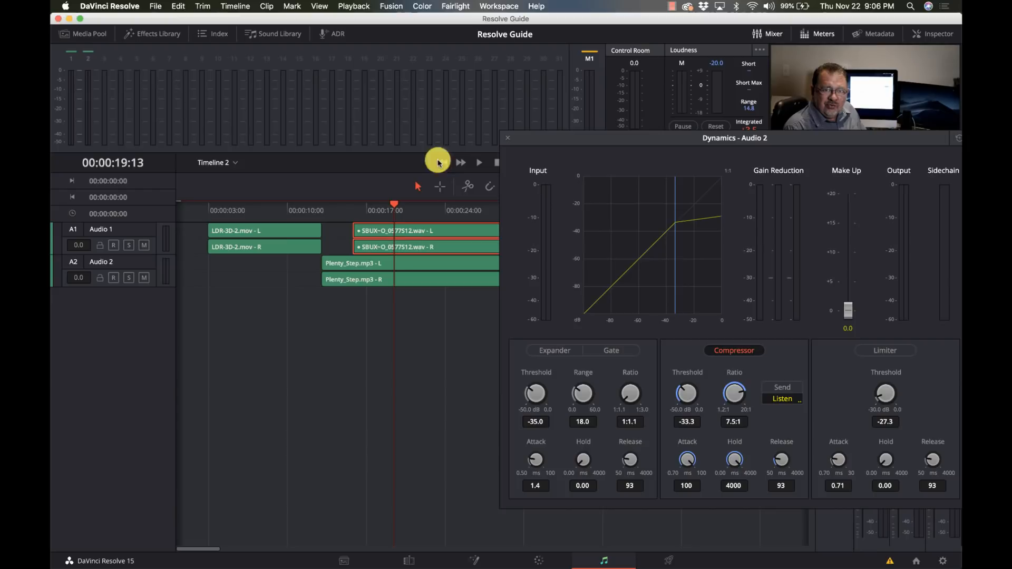
{"action": "left_click", "coordinate": [507, 137]}
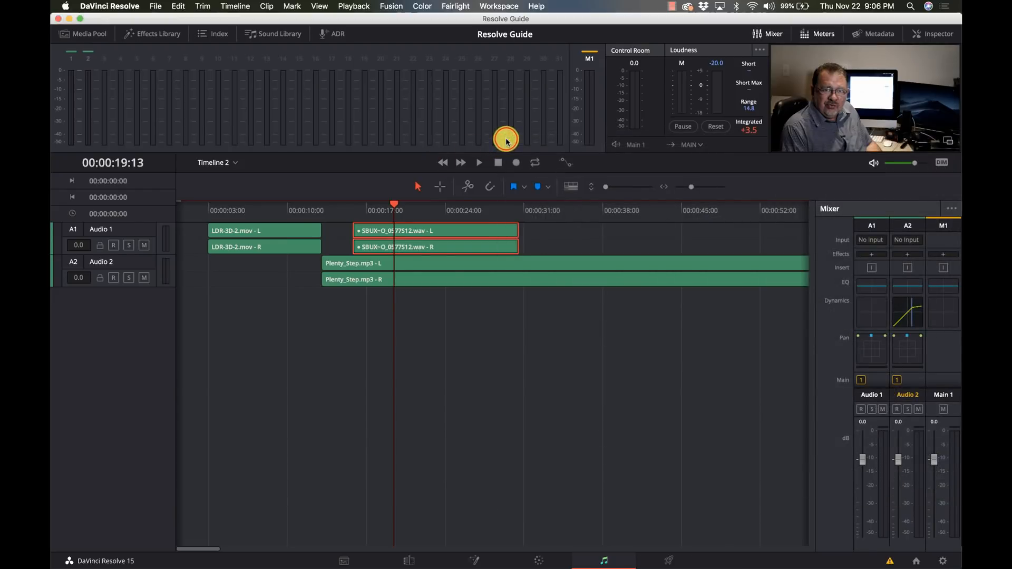